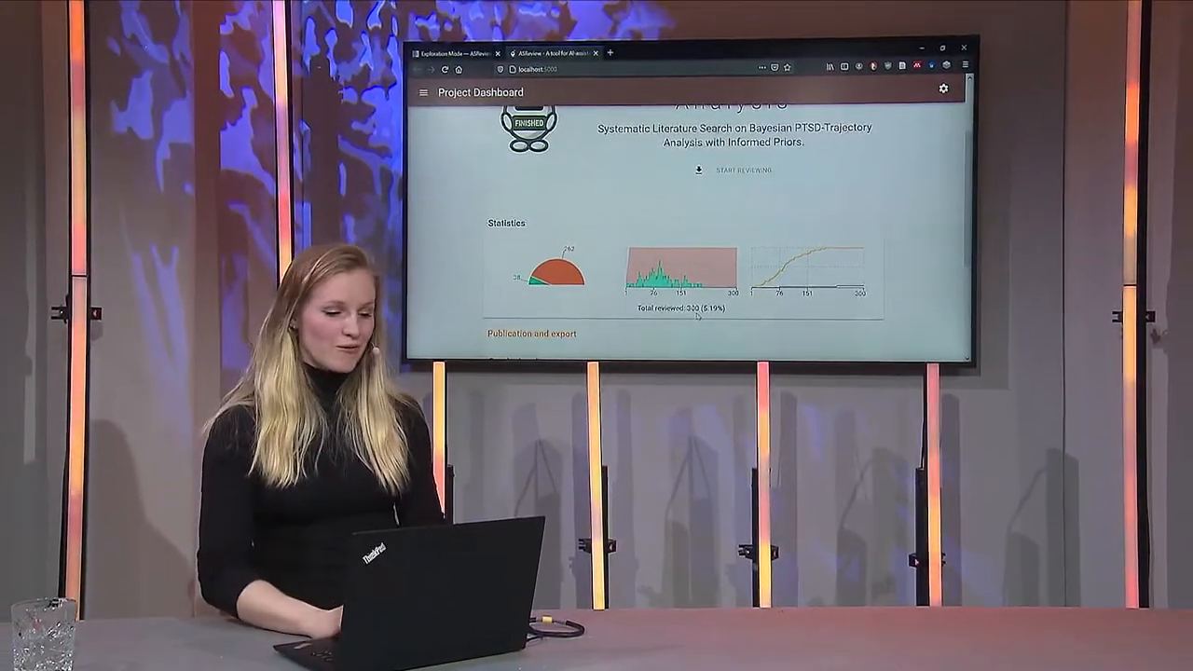
# Step: Create a new project named 'demo' with author 'Sofie' from the Projects list
pyautogui.click(425, 93)
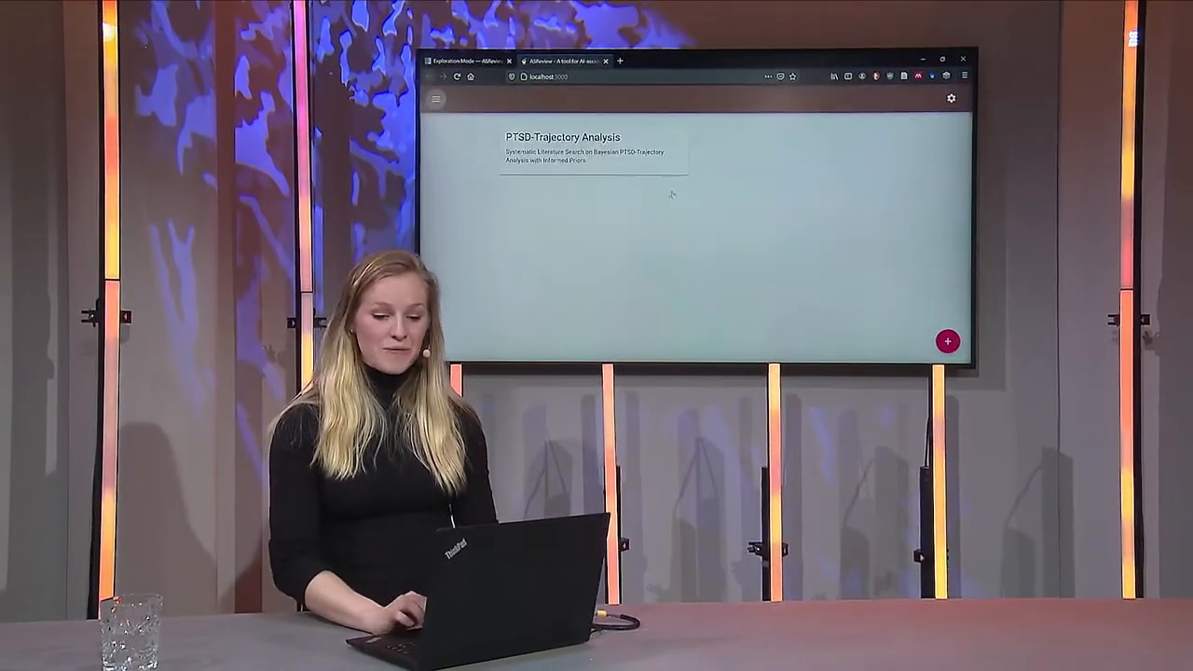
pyautogui.click(947, 341)
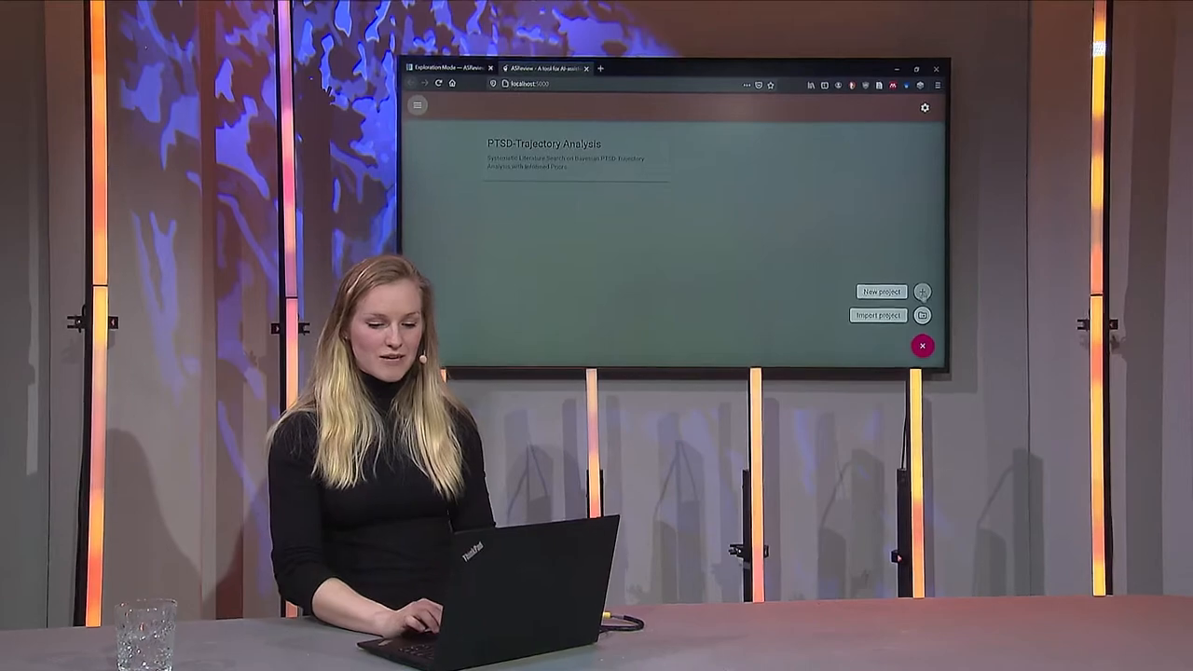
pyautogui.click(880, 291)
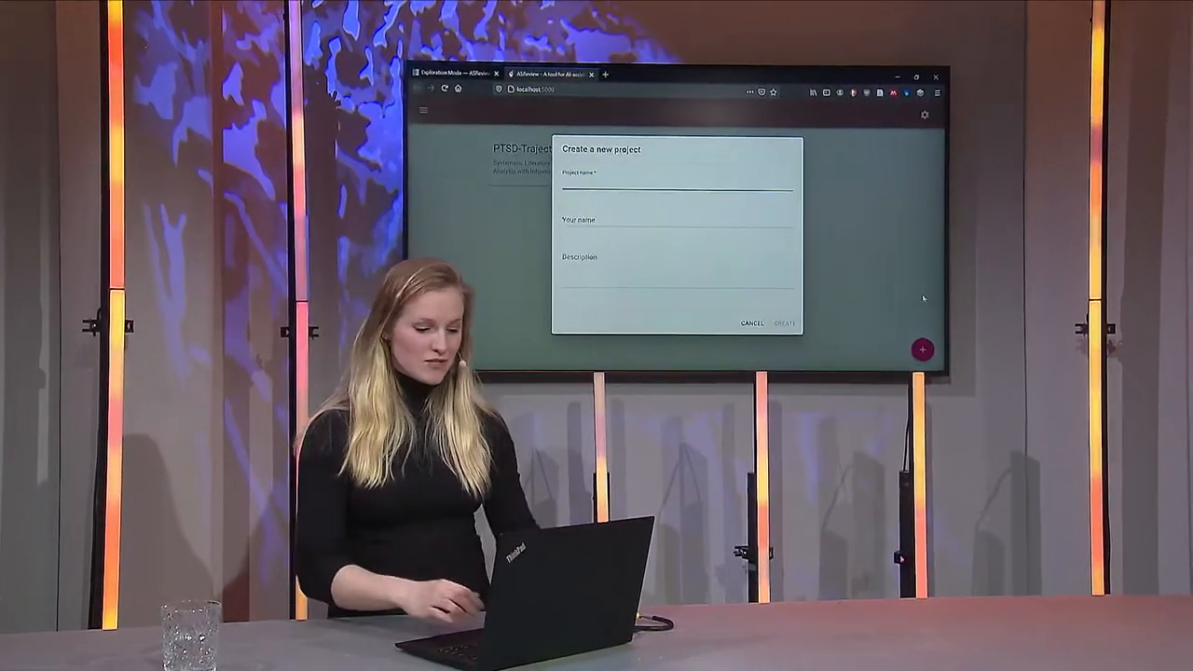
pyautogui.write('demo')
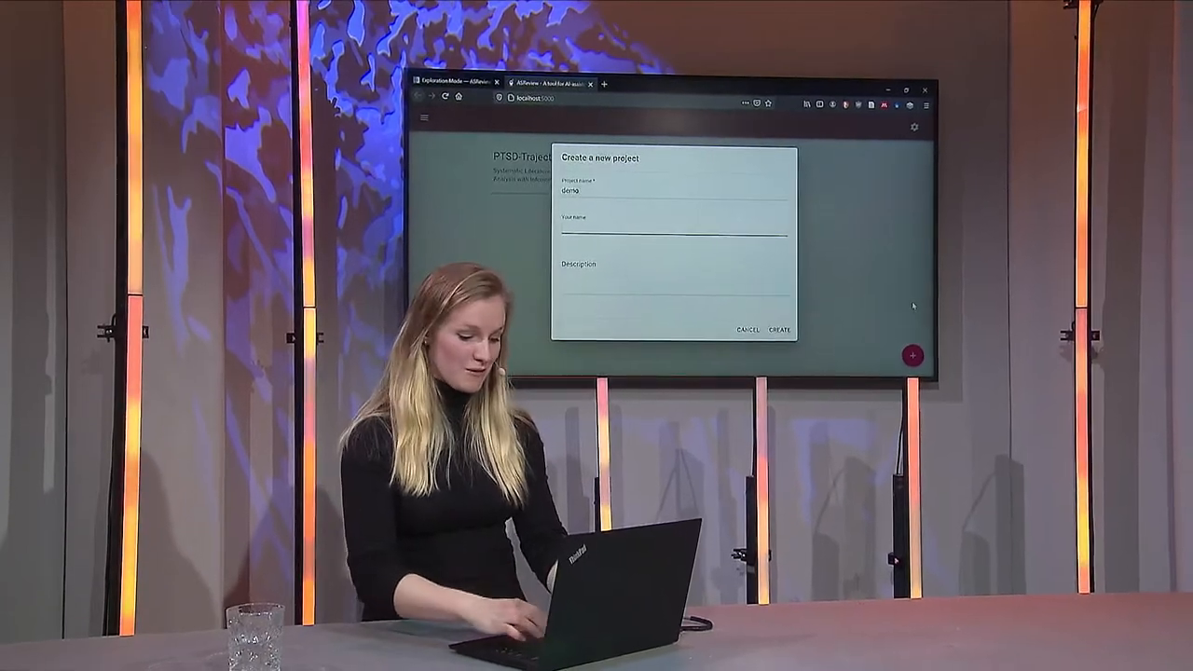
pyautogui.write('Sofie')
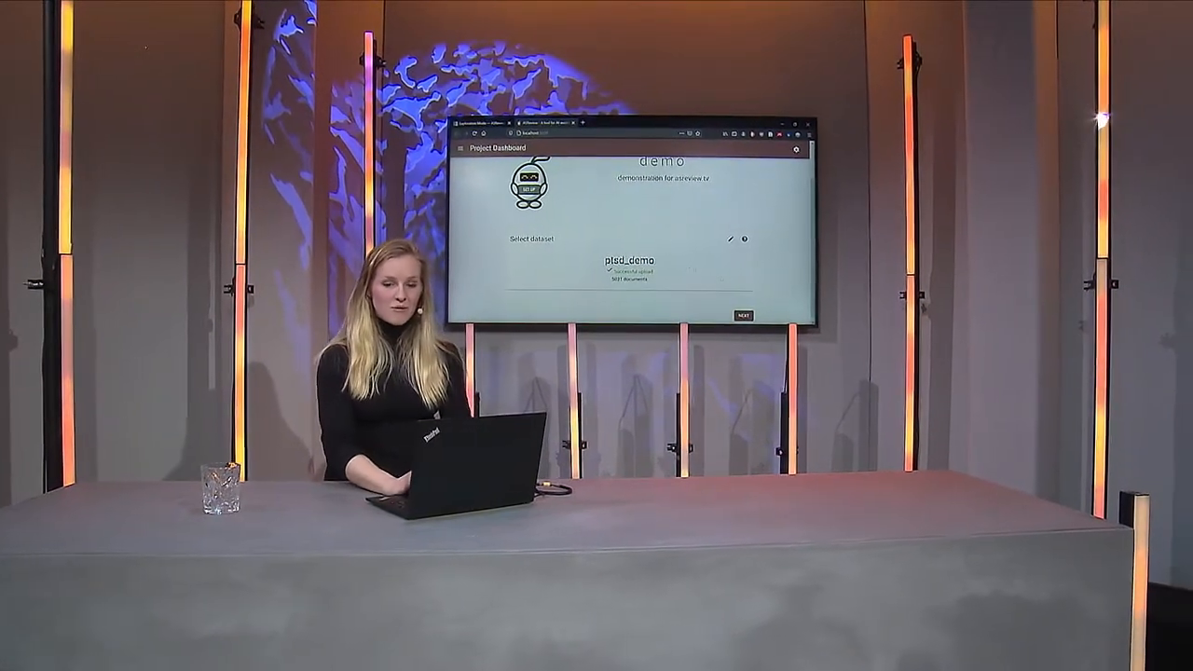
# Step: Confirm the chosen PTSD dataset with Next to move on to prior knowledge
pyautogui.click(744, 313)
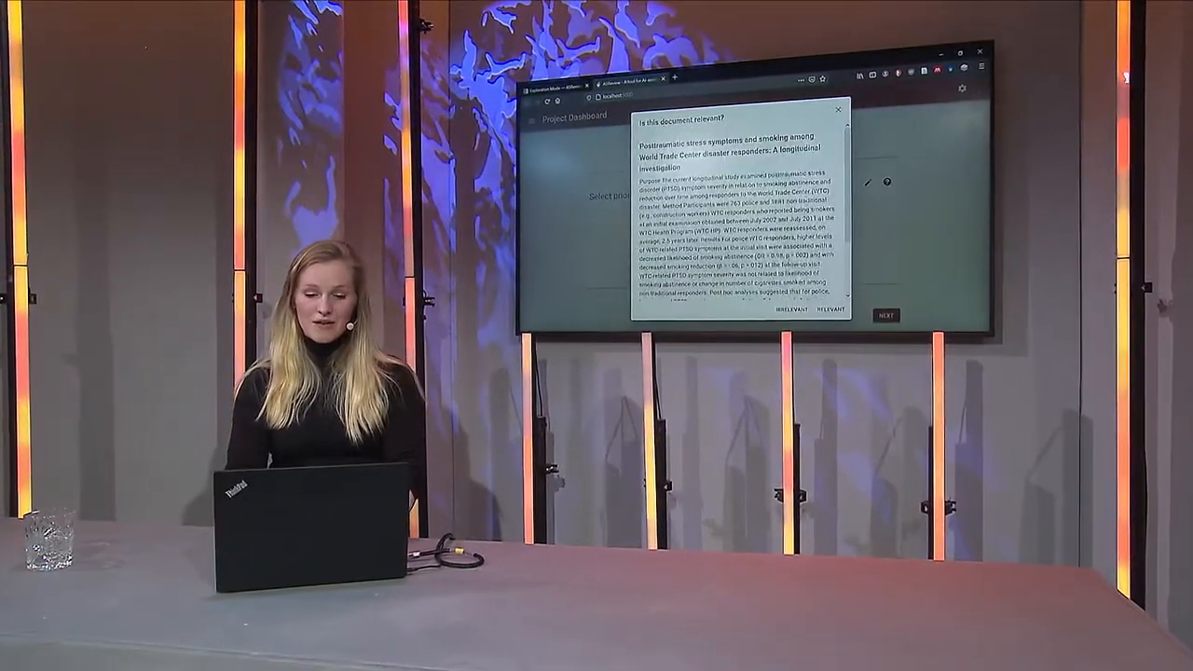
# Step: Judge the World Trade Center responders paper and review the Naive Bayes, Max, tfidf model settings
pyautogui.click(883, 315)
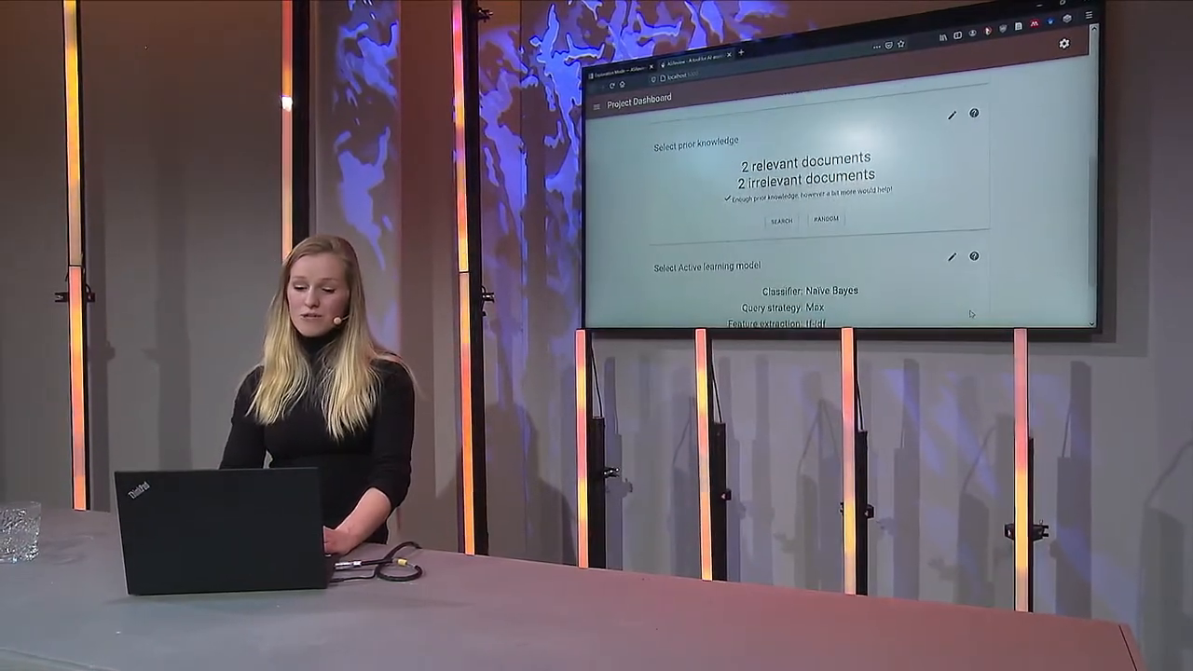
pyautogui.scroll(-3)
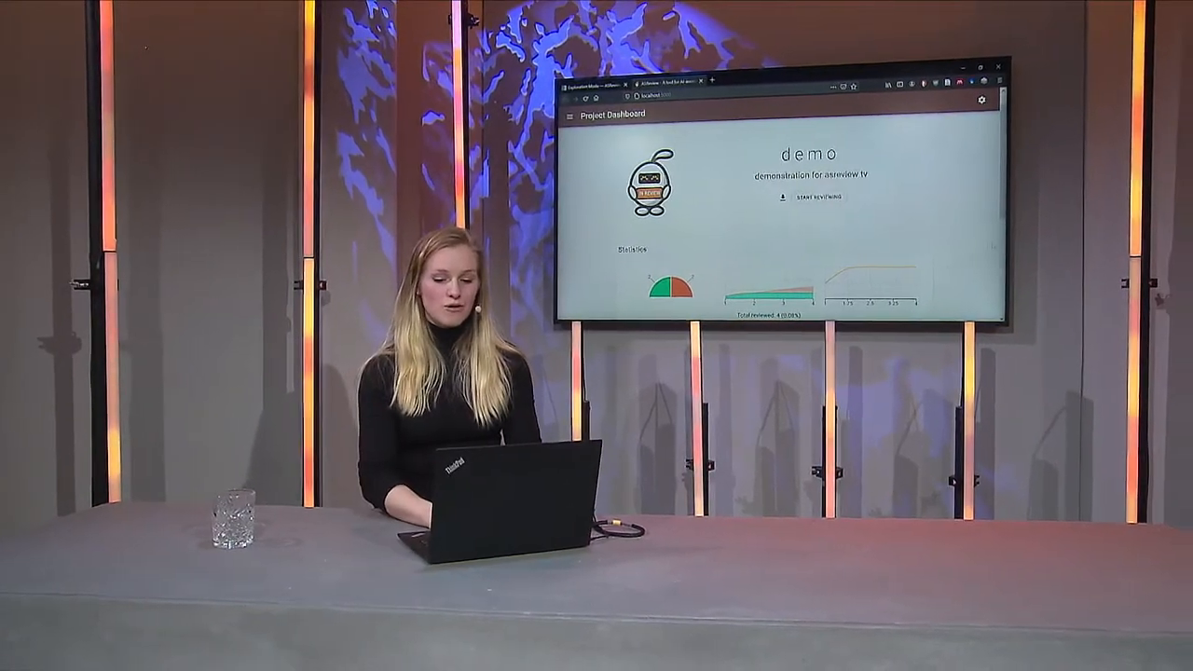
# Step: Start reviewing records, then request Download review result under Publication and export
pyautogui.click(813, 198)
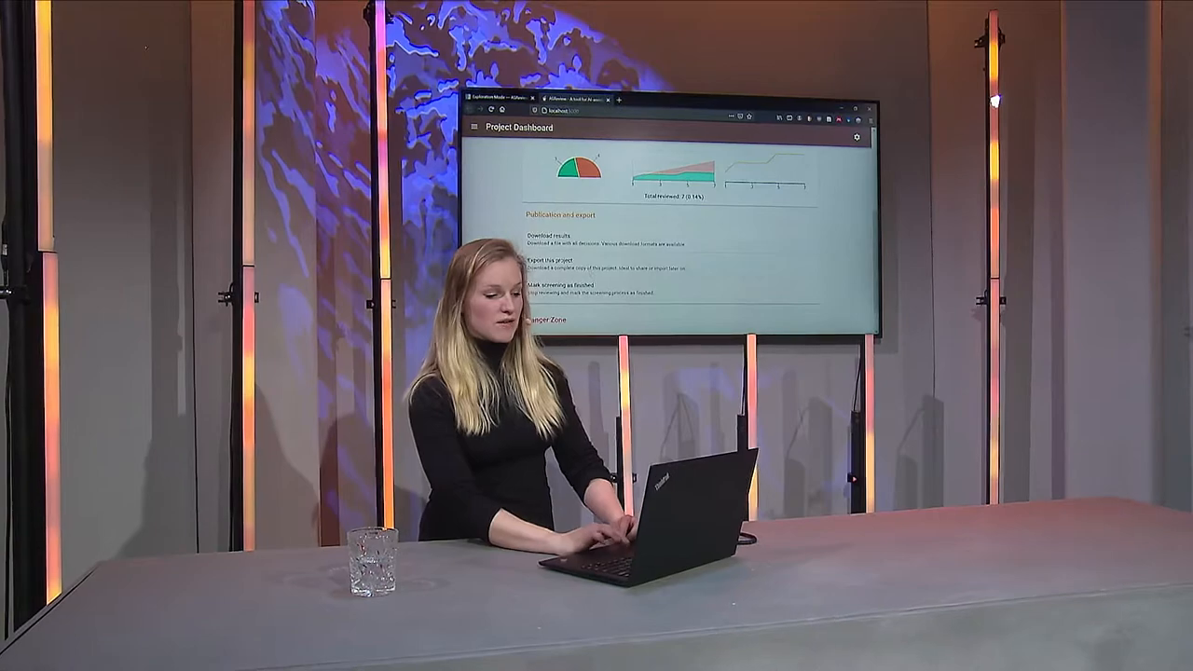
pyautogui.click(548, 235)
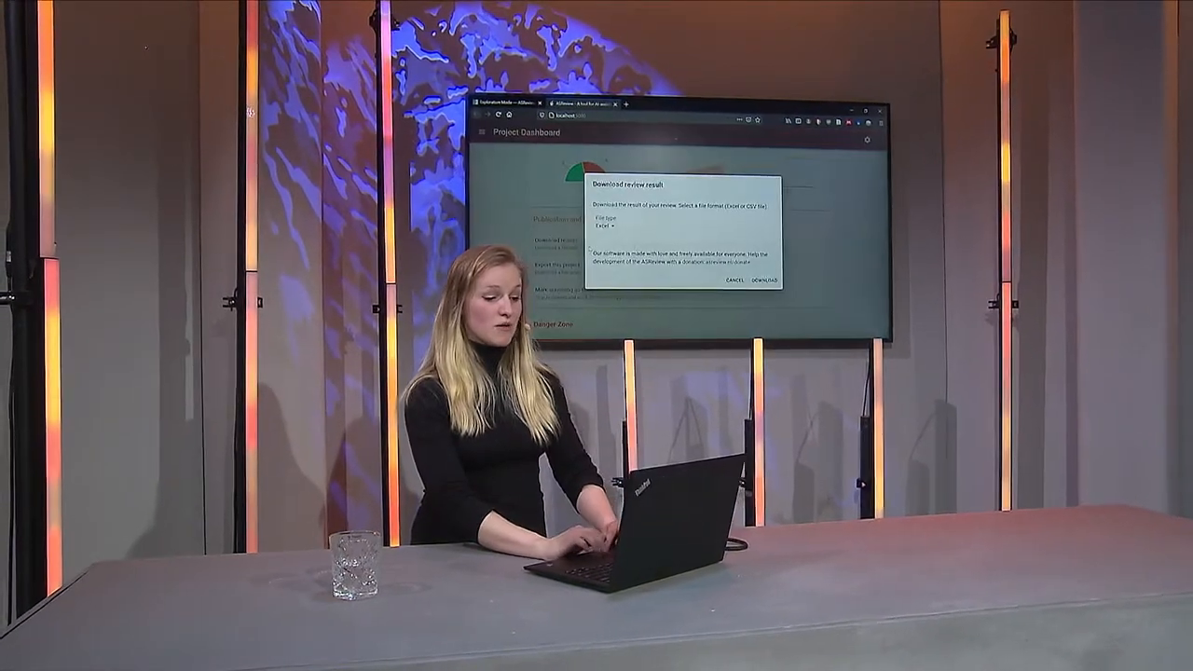